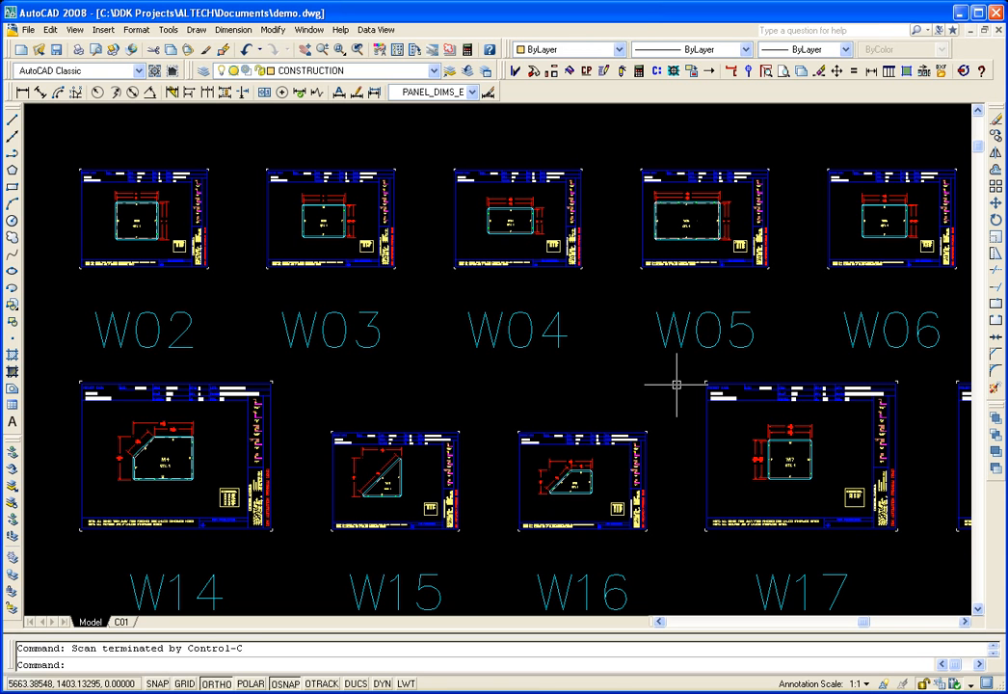
{"action": "mouse_move", "coordinate": [684, 384]}
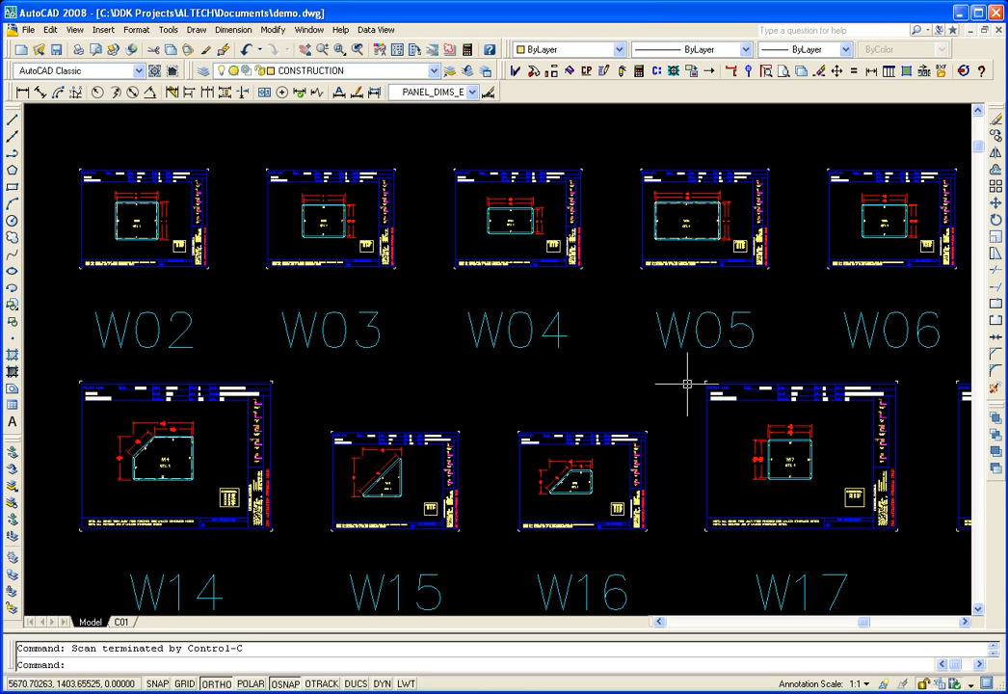
{"action": "mouse_move", "coordinate": [632, 389]}
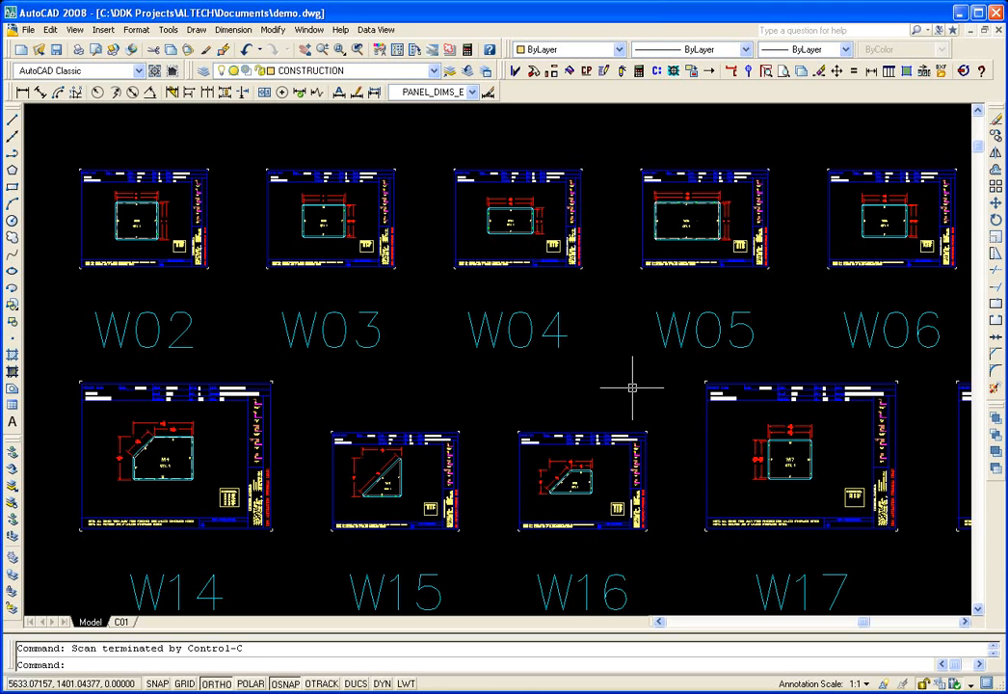
{"action": "mouse_move", "coordinate": [636, 384]}
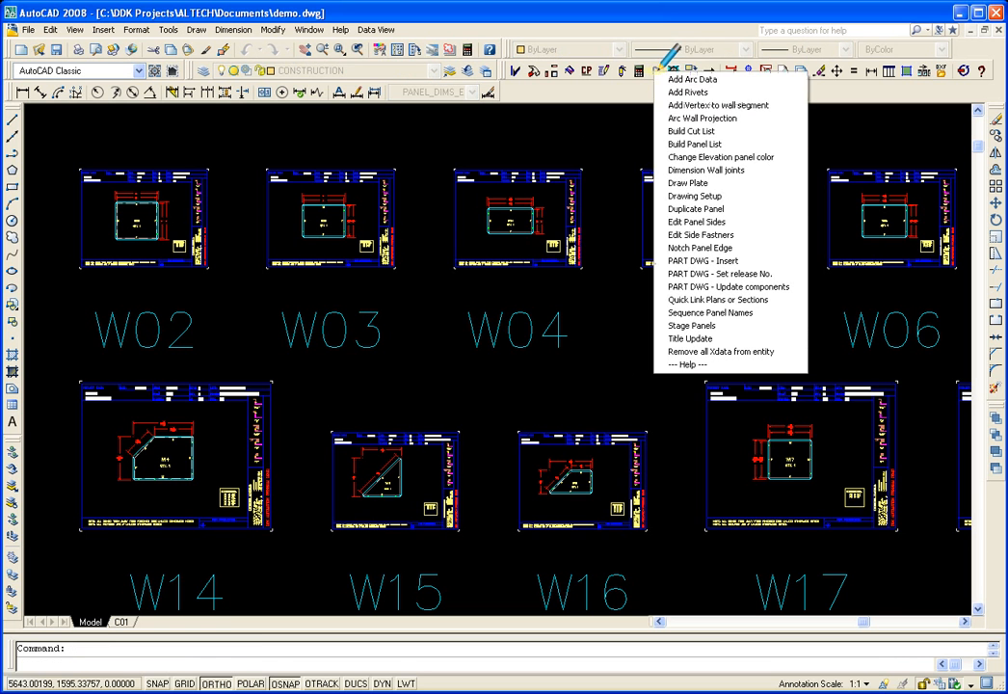
- Build the cut list for project 12-D409 and filter it to release 1, then release 2
{"action": "left_click", "coordinate": [694, 131]}
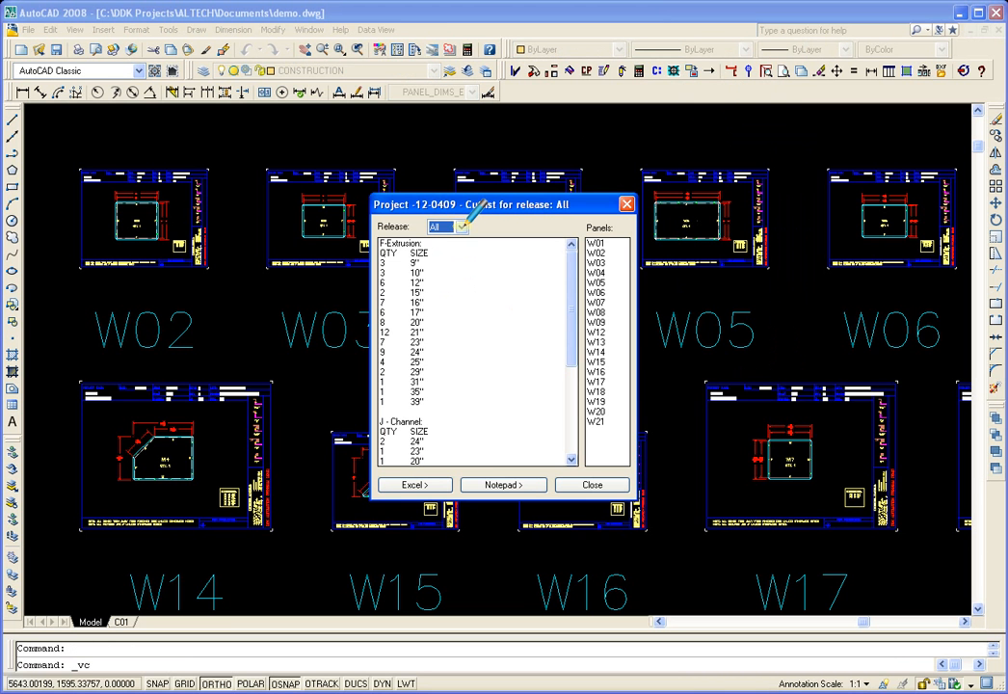
{"action": "left_click", "coordinate": [465, 227]}
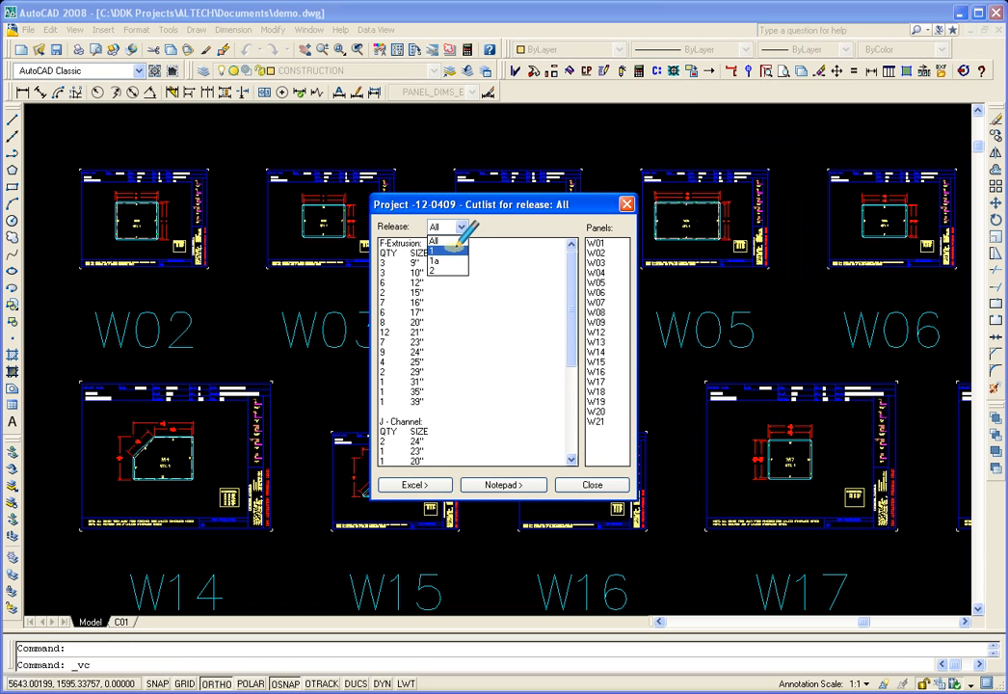
{"action": "left_click", "coordinate": [431, 250]}
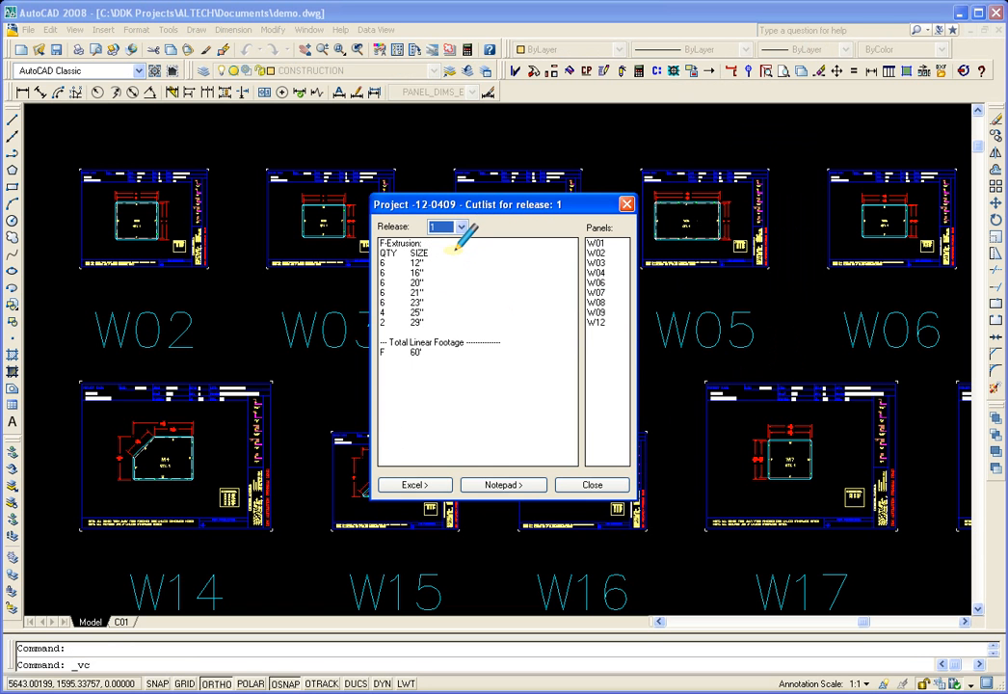
{"action": "left_click", "coordinate": [461, 225]}
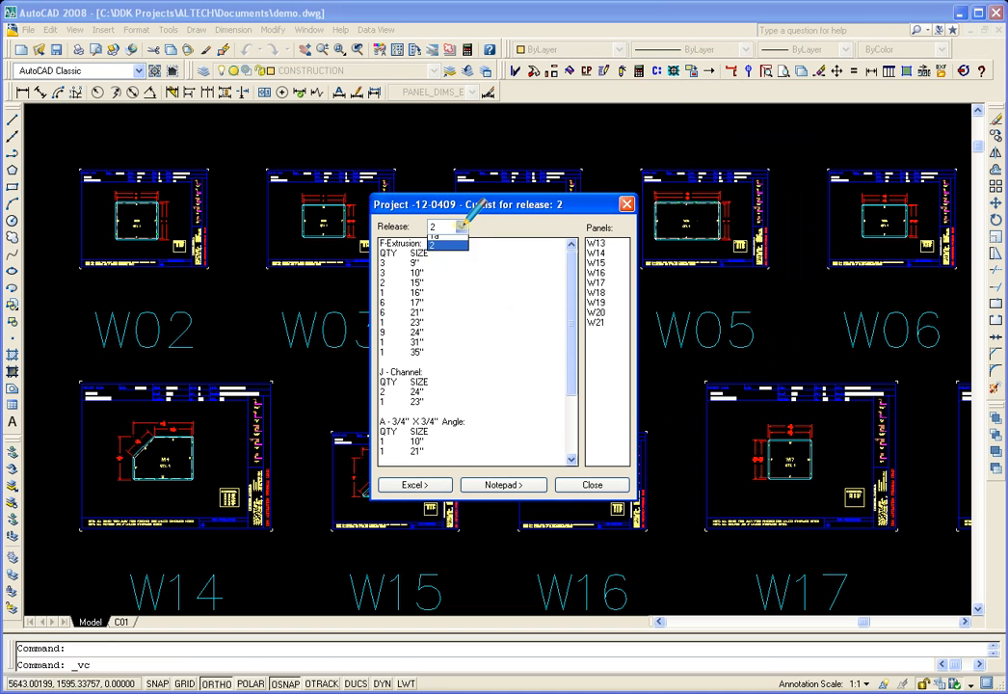
- Switch the cut list release filter back to 1 and again to release 2
{"action": "left_click", "coordinate": [440, 228]}
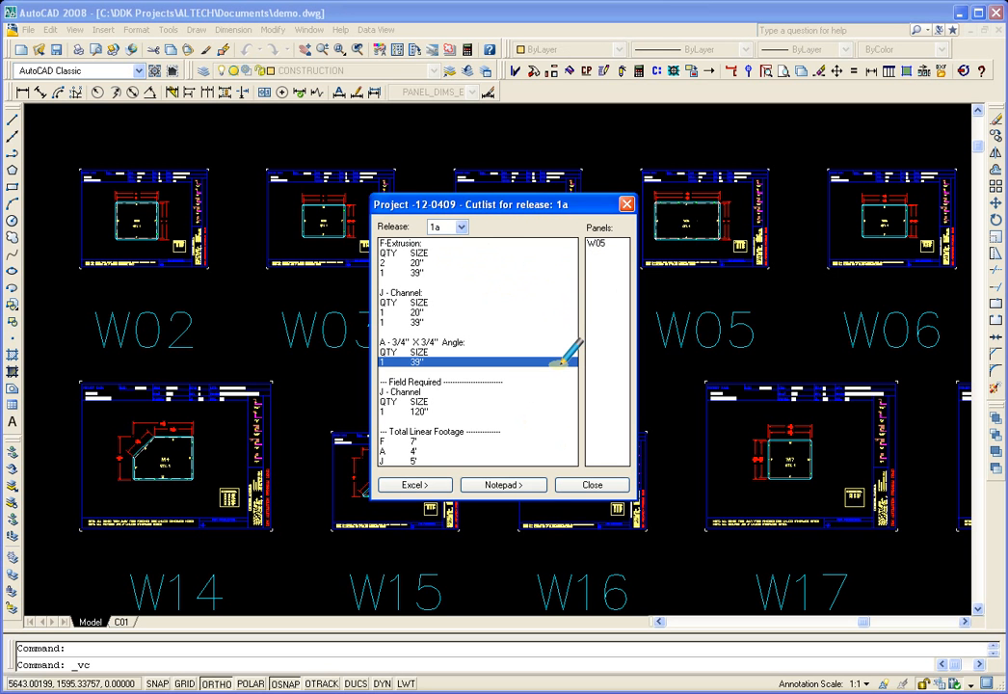
{"action": "mouse_move", "coordinate": [470, 212]}
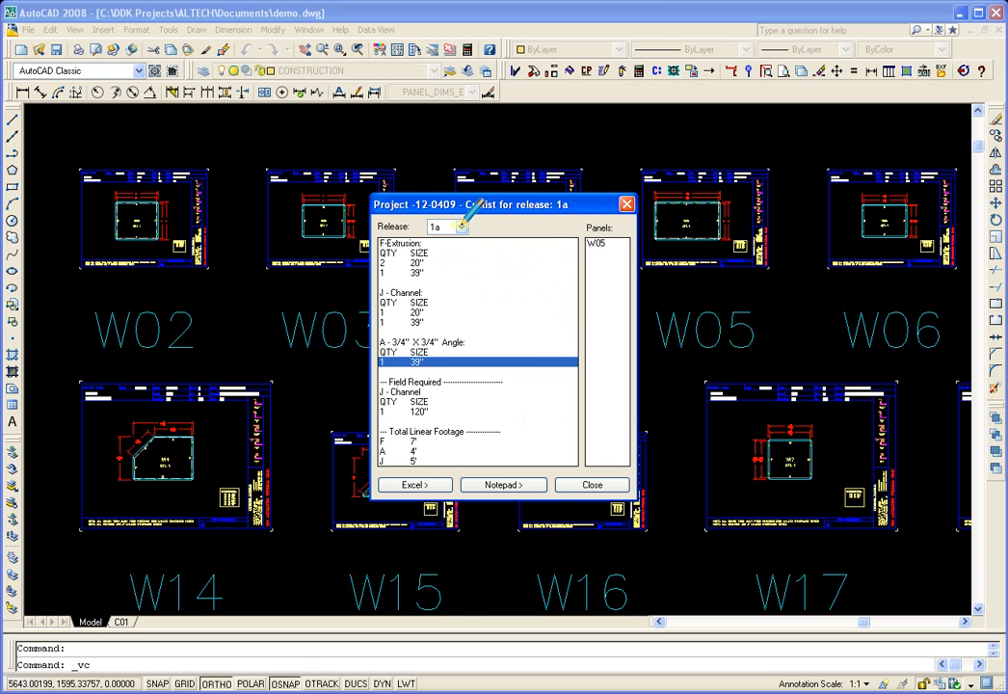
{"action": "left_click", "coordinate": [440, 226]}
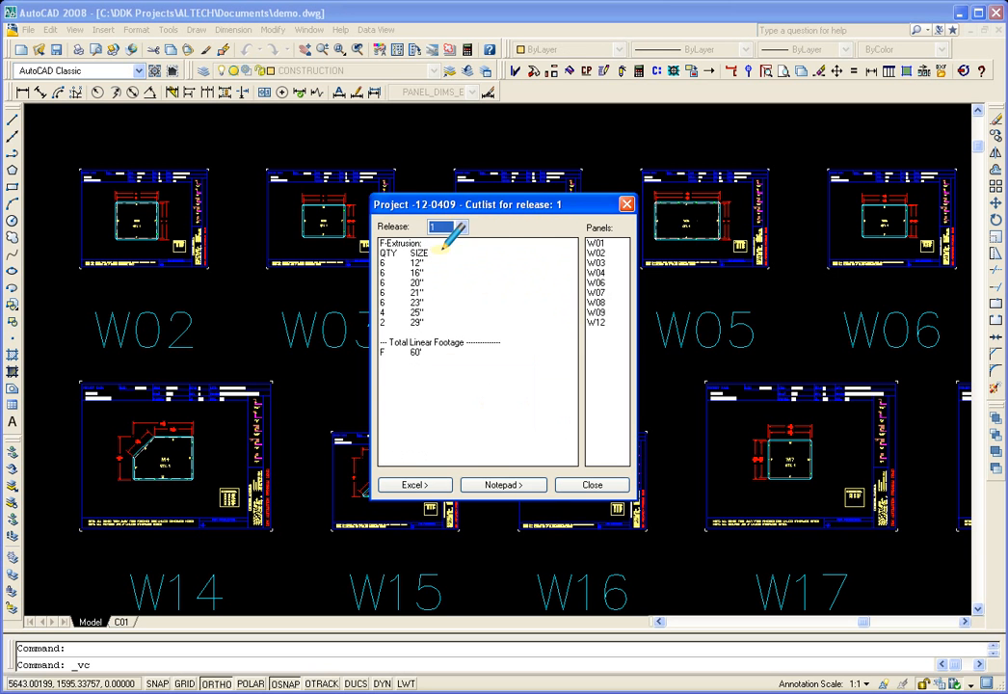
{"action": "left_click", "coordinate": [462, 227]}
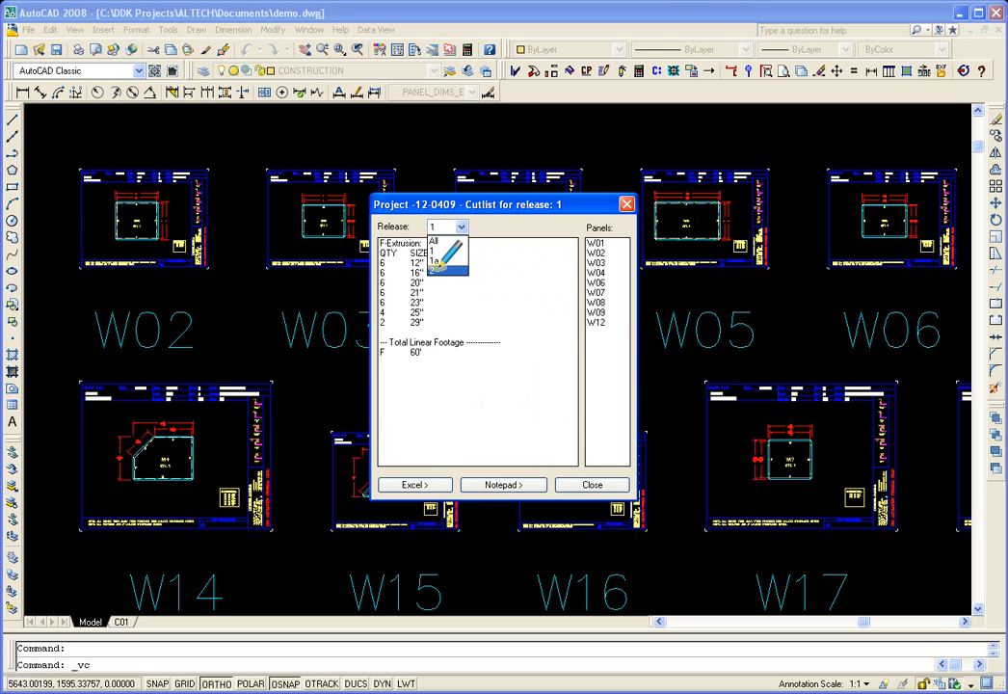
{"action": "left_click", "coordinate": [434, 262]}
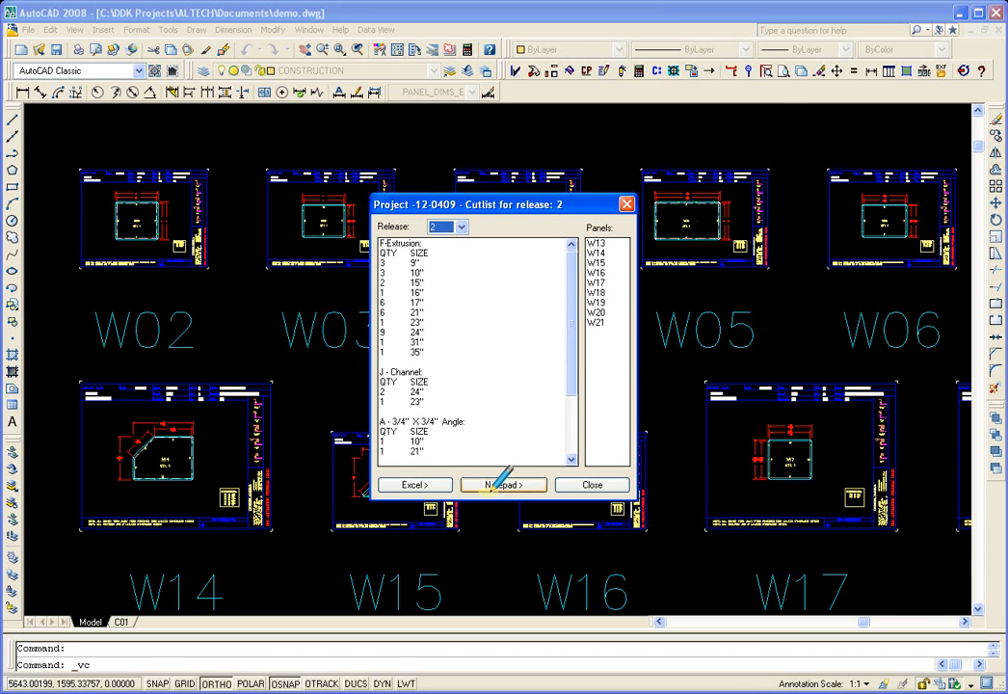
- Export the extrusion cut list for job 12-0409 to a Notepad text report
{"action": "left_click", "coordinate": [502, 485]}
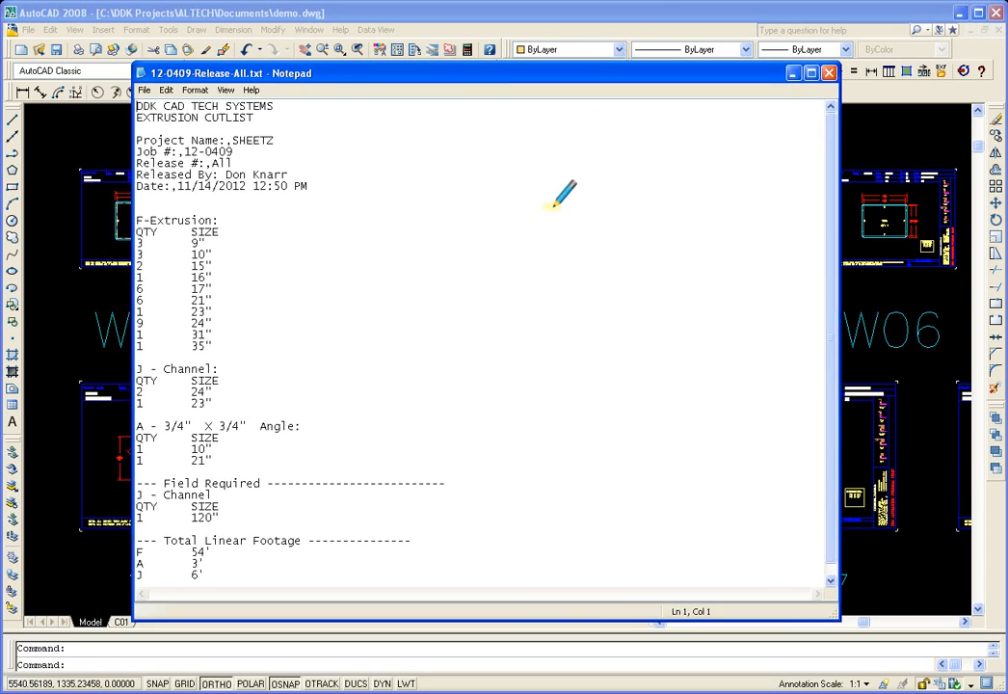
{"action": "mouse_move", "coordinate": [521, 299]}
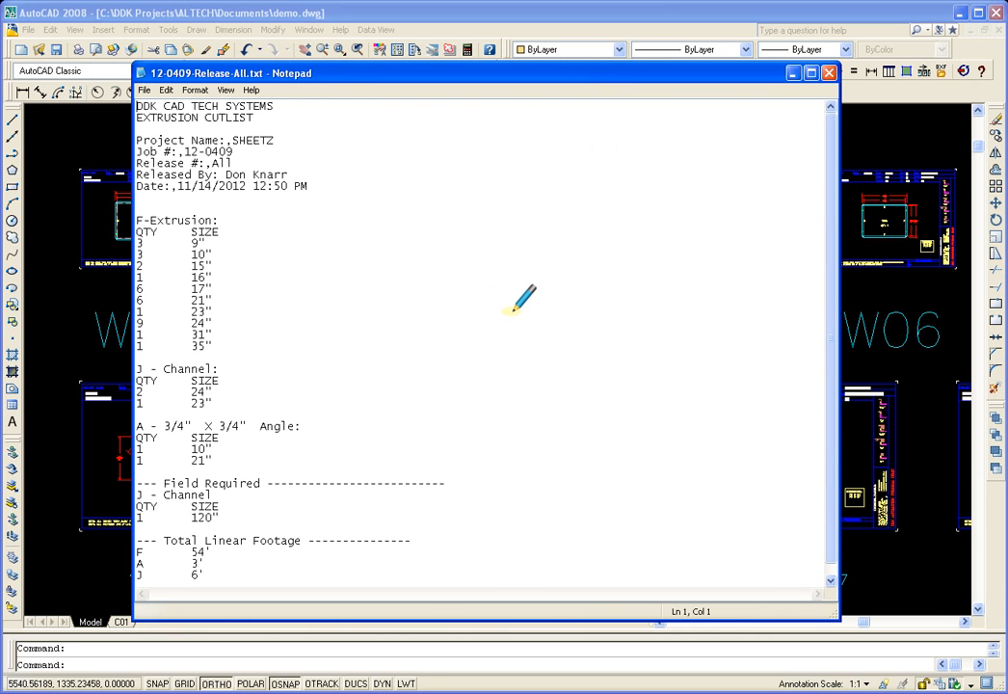
{"action": "mouse_move", "coordinate": [343, 158]}
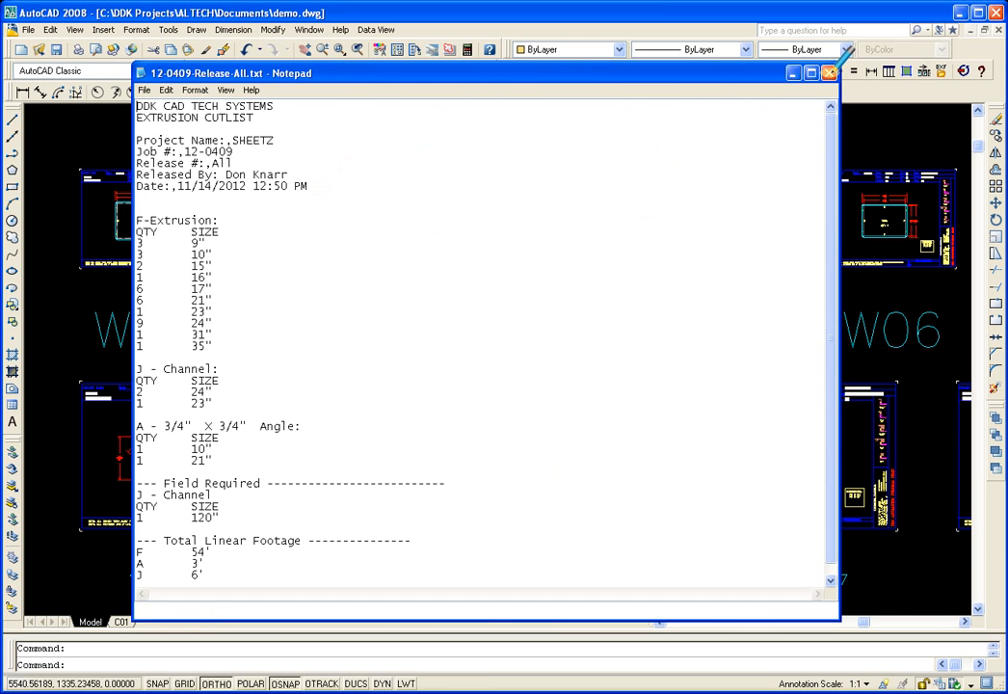
- Close the Notepad cut list report, returning to the wall panel sheets W02–W17
{"action": "left_click", "coordinate": [829, 73]}
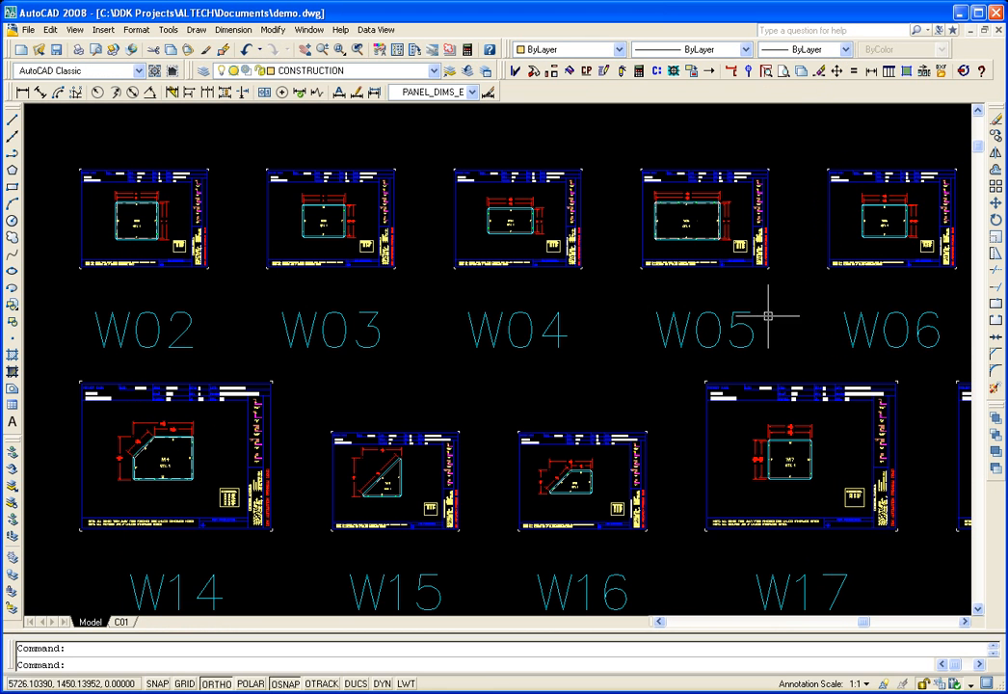
{"action": "mouse_move", "coordinate": [775, 343]}
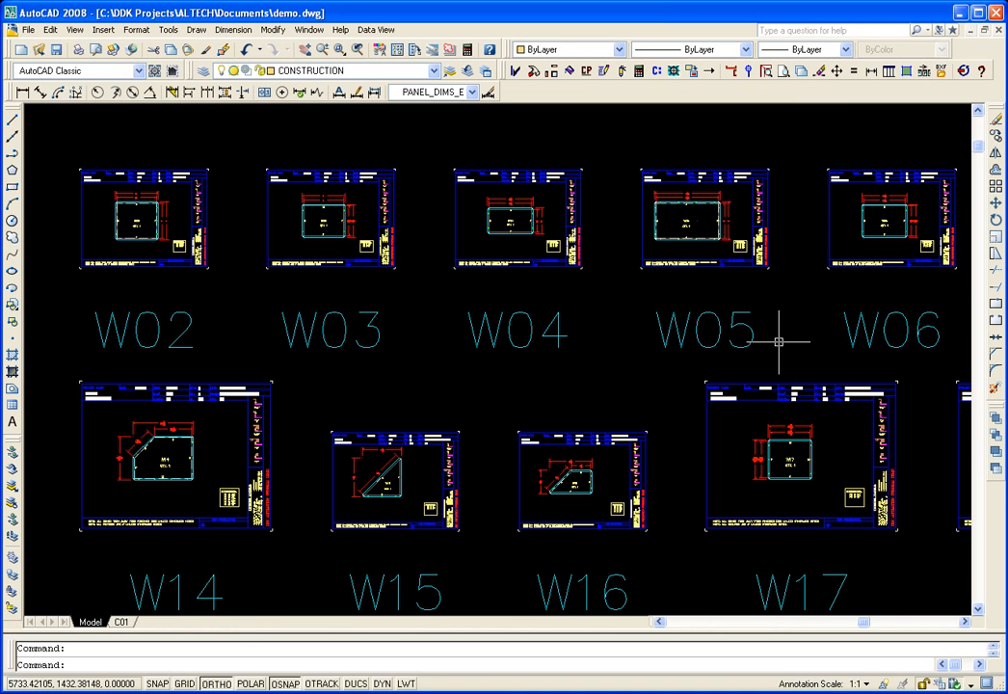
{"action": "mouse_move", "coordinate": [759, 332]}
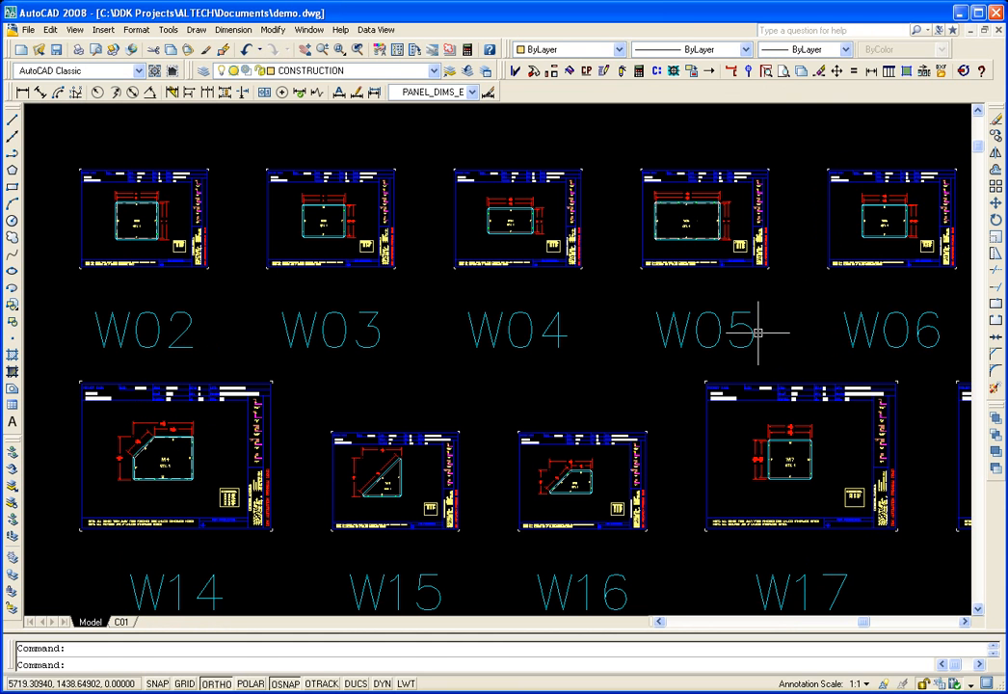
{"action": "mouse_move", "coordinate": [657, 69]}
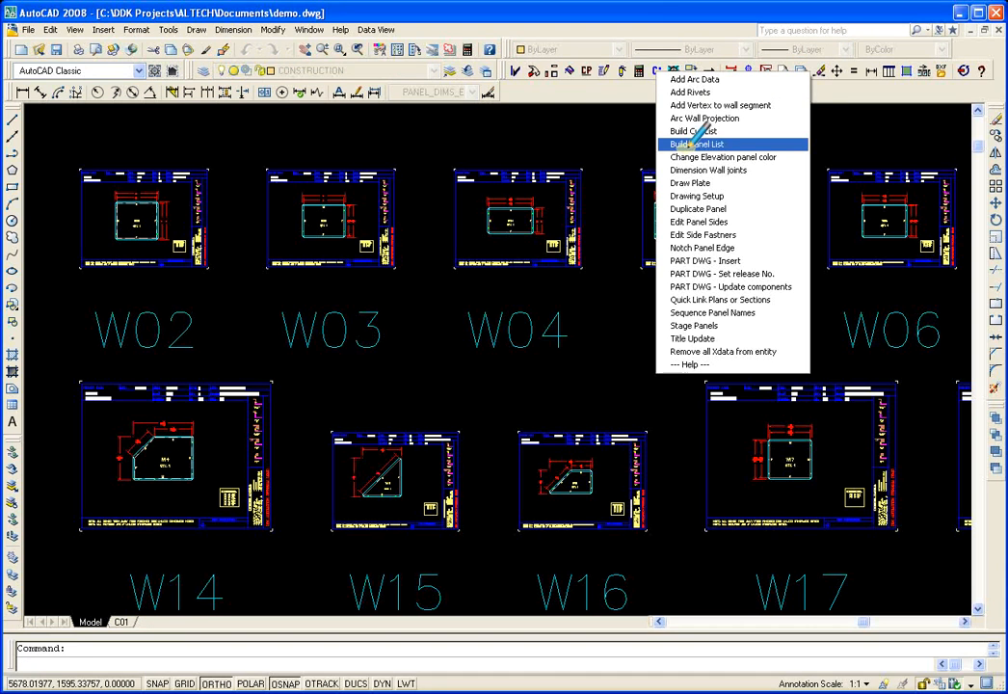
- Build the panel list, filter it to release 1a, release 2 and All, then close it
{"action": "left_click", "coordinate": [696, 142]}
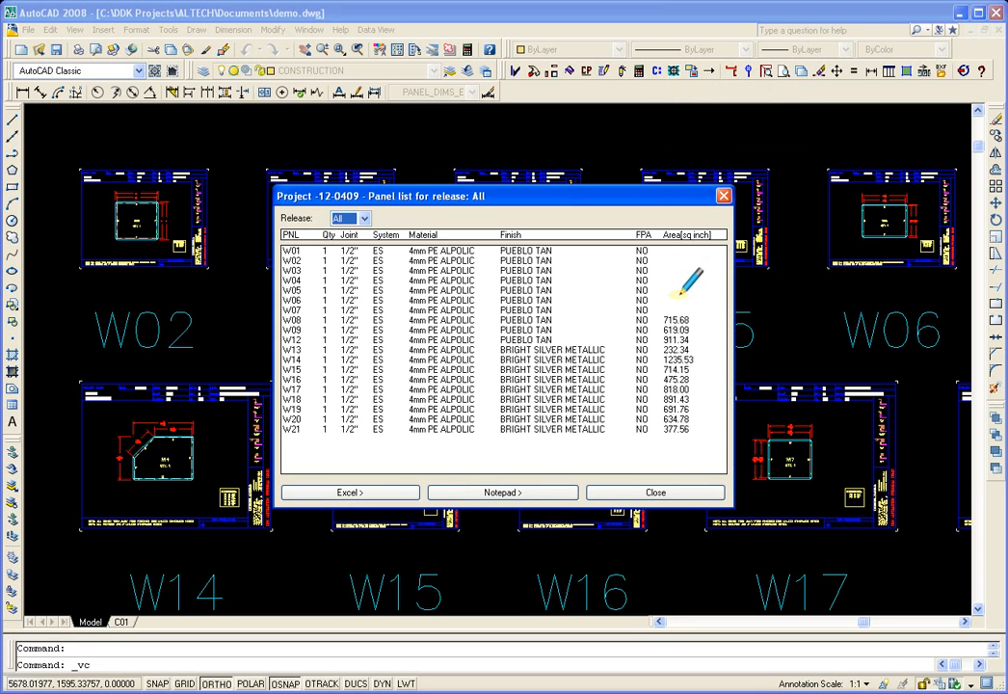
{"action": "mouse_move", "coordinate": [370, 203]}
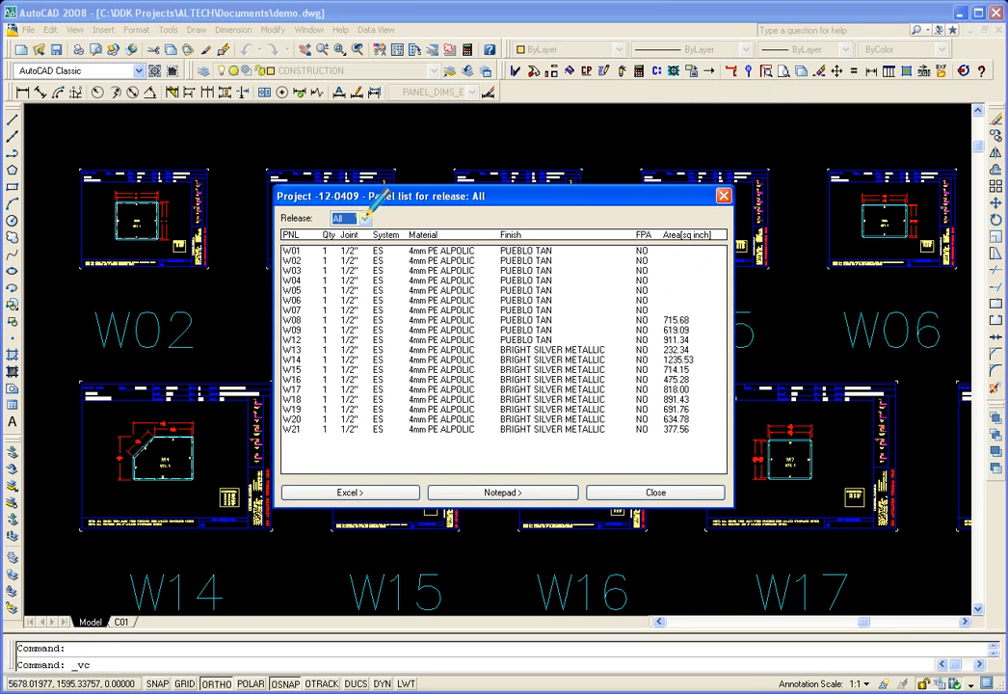
{"action": "left_click", "coordinate": [364, 218]}
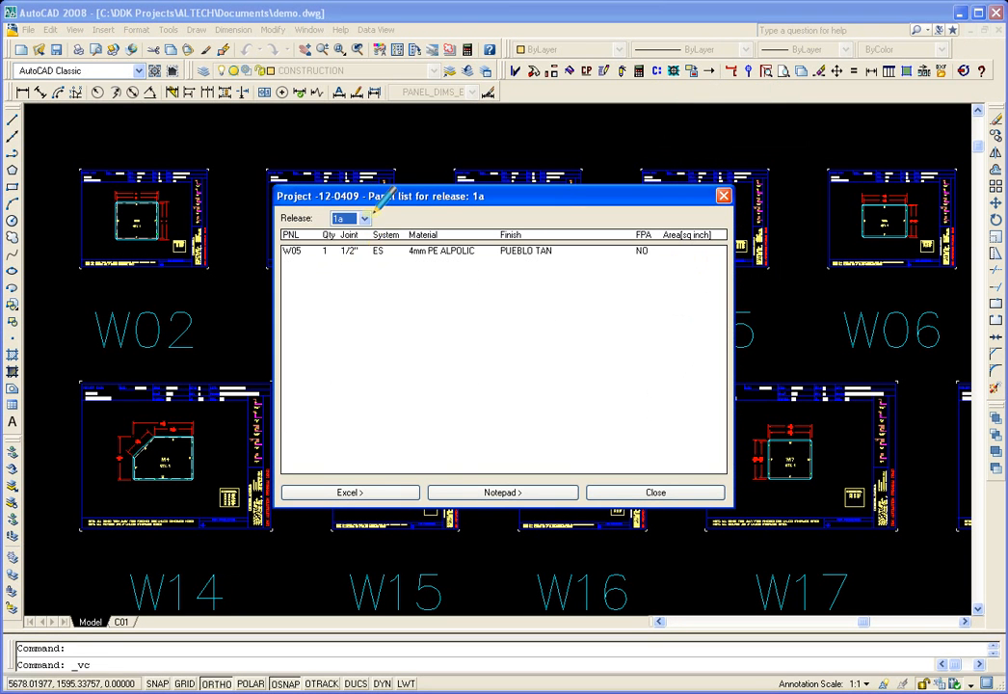
{"action": "left_click", "coordinate": [362, 218]}
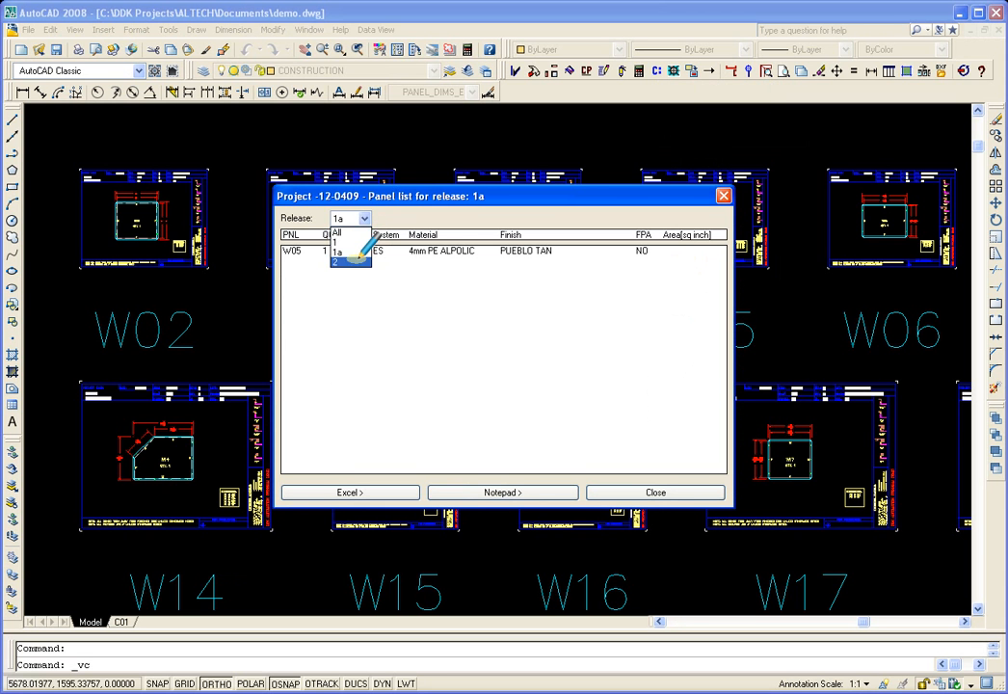
{"action": "left_click", "coordinate": [345, 261]}
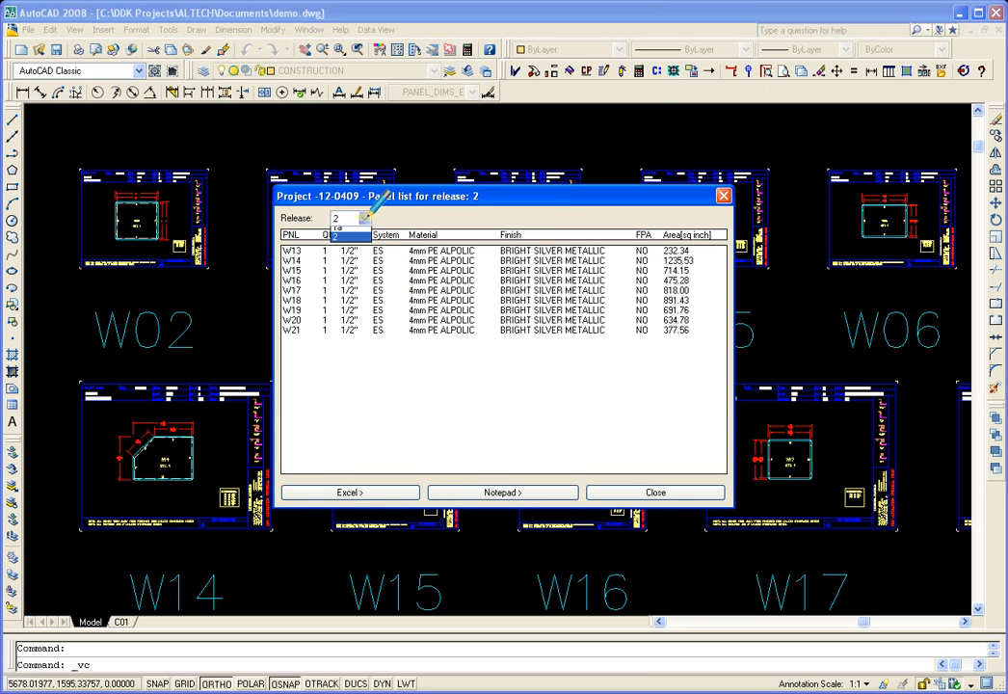
{"action": "left_click", "coordinate": [362, 216]}
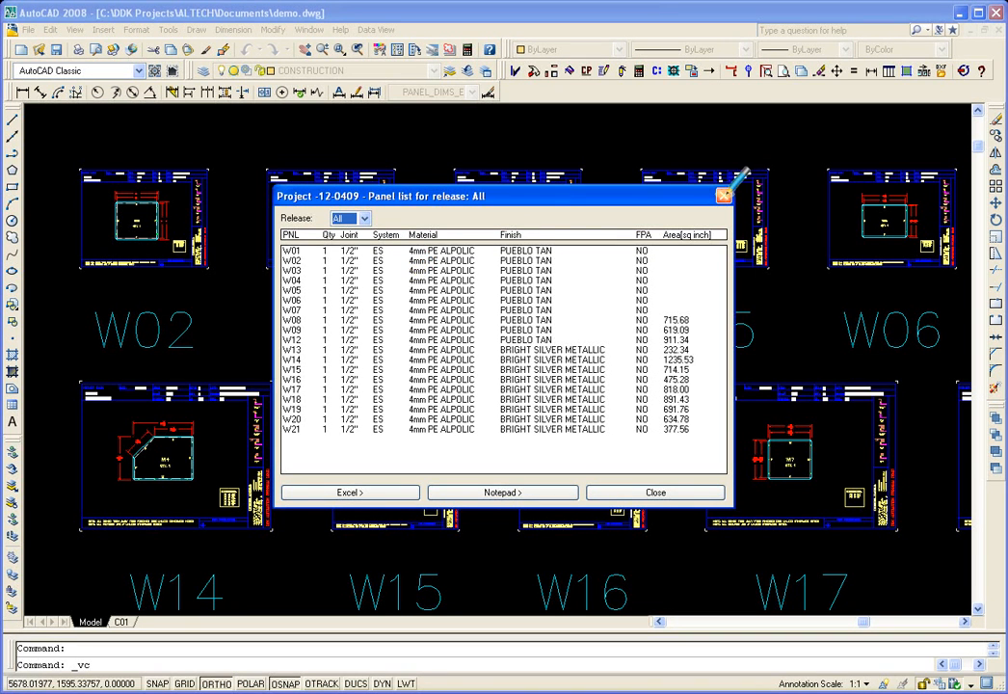
{"action": "left_click", "coordinate": [655, 494]}
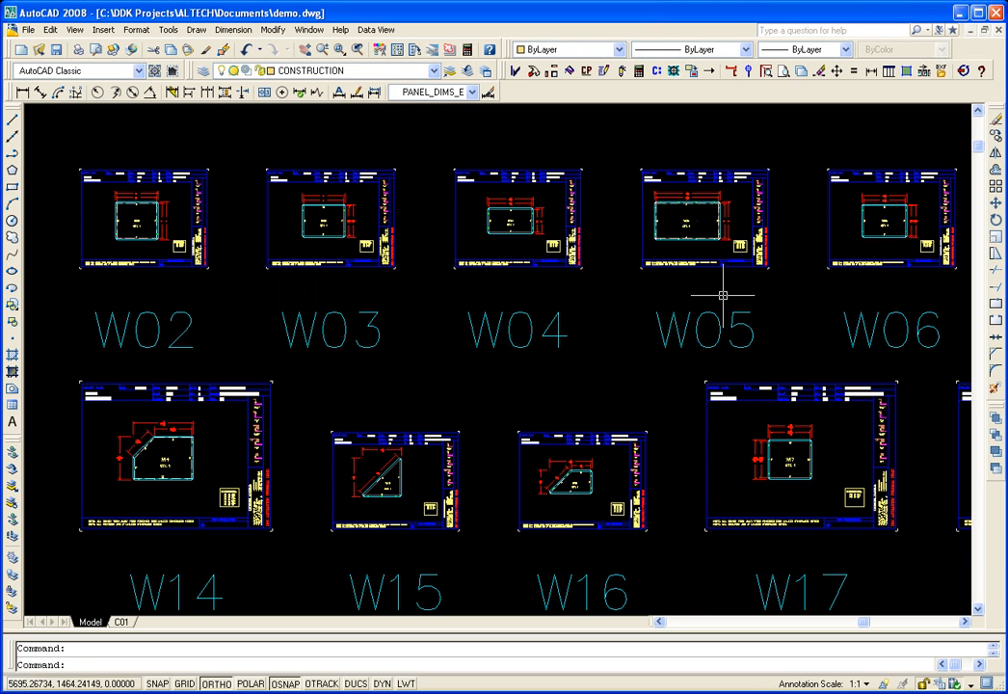